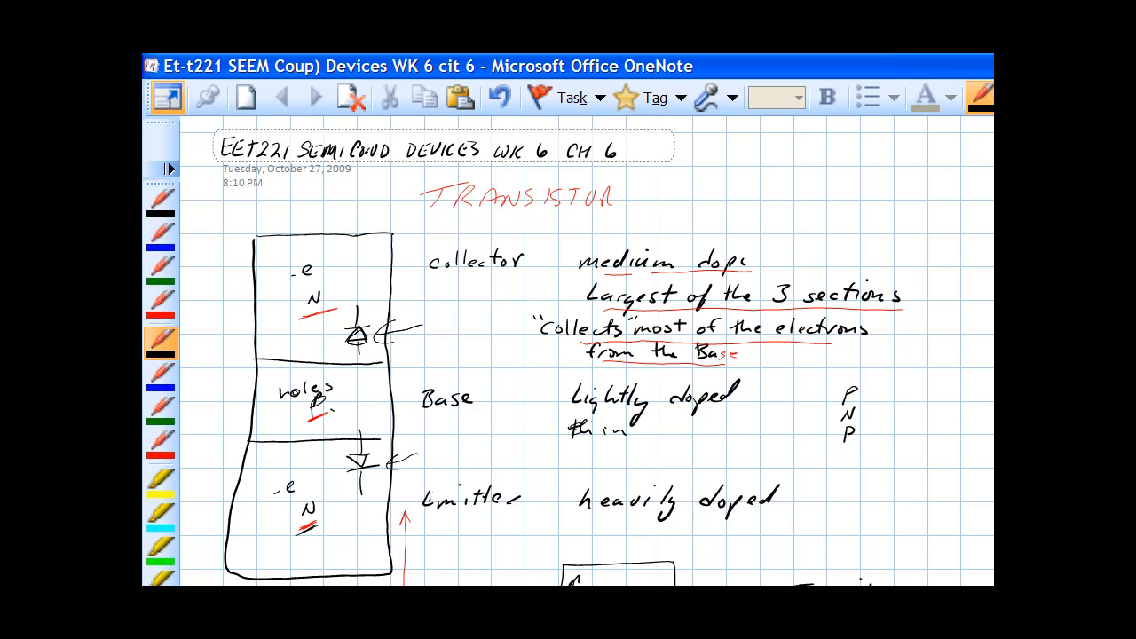
- Scroll down the notes page until the handwritten transistor circuit diagram comes into view
{"action": "scroll", "scroll_direction": "down", "scroll_amount": 3}
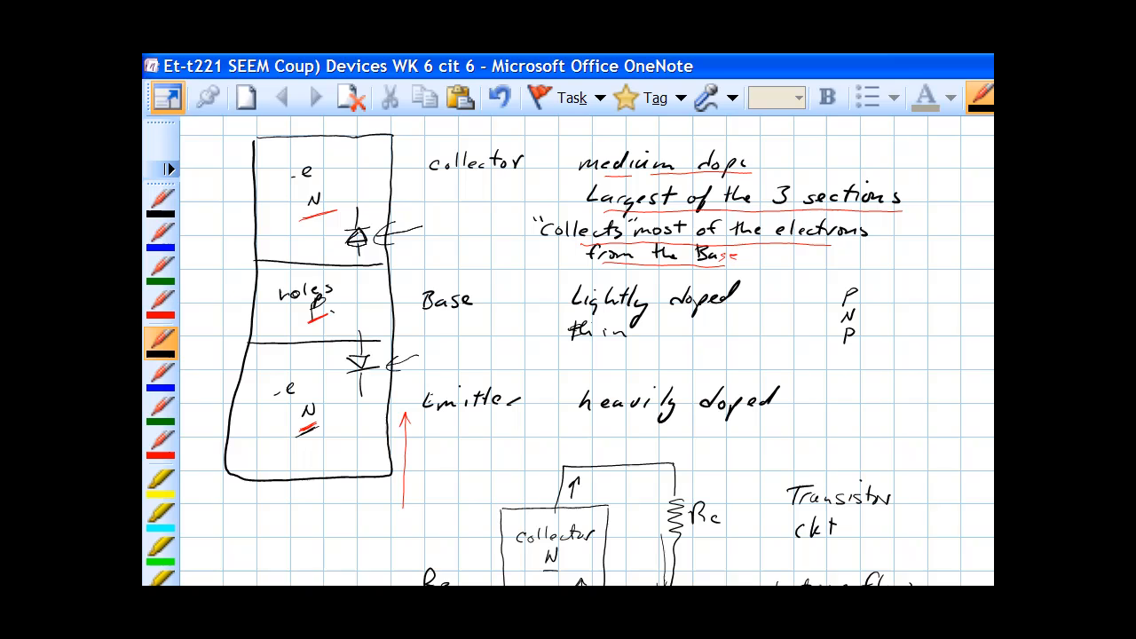
{"action": "scroll", "scroll_direction": "down", "scroll_amount": 3}
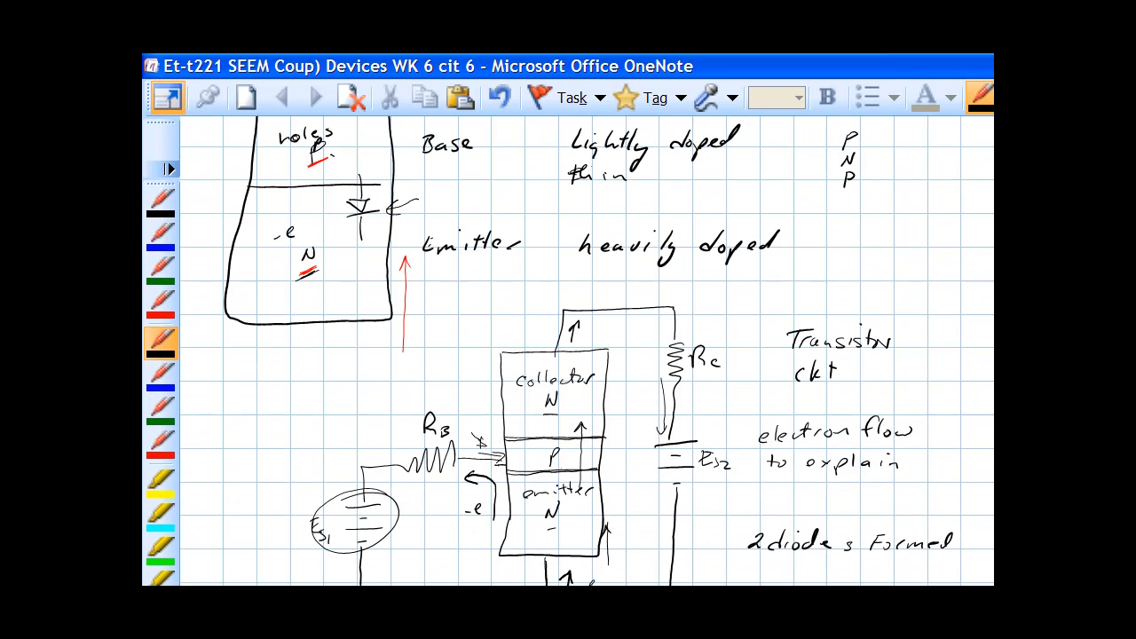
{"action": "scroll", "scroll_direction": "down", "scroll_amount": 3}
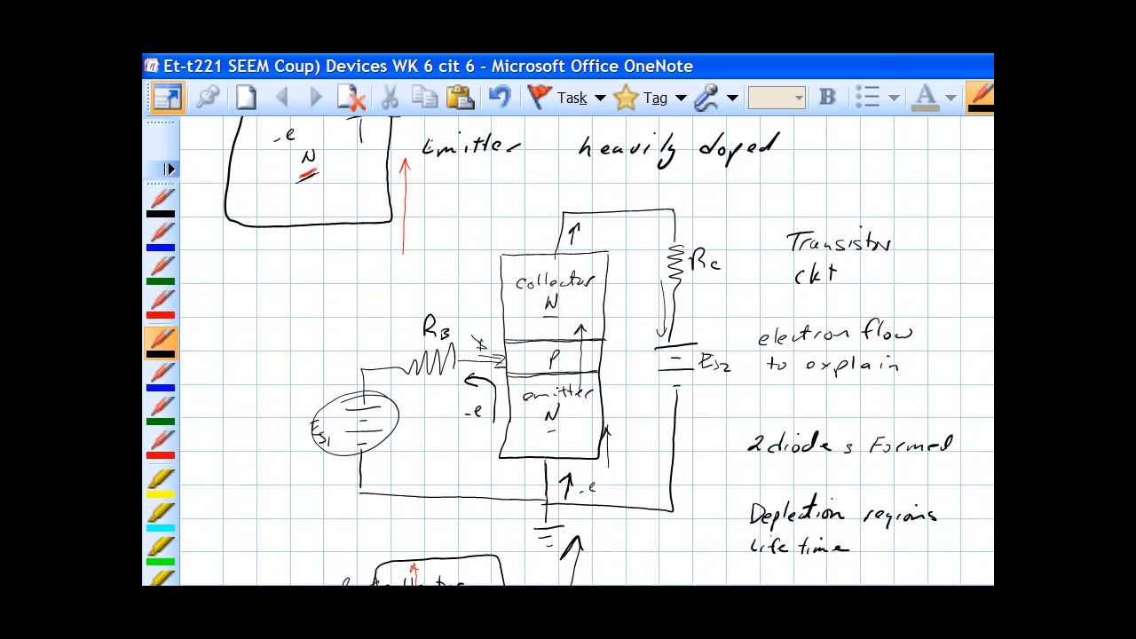
{"action": "scroll", "scroll_direction": "down", "scroll_amount": 3}
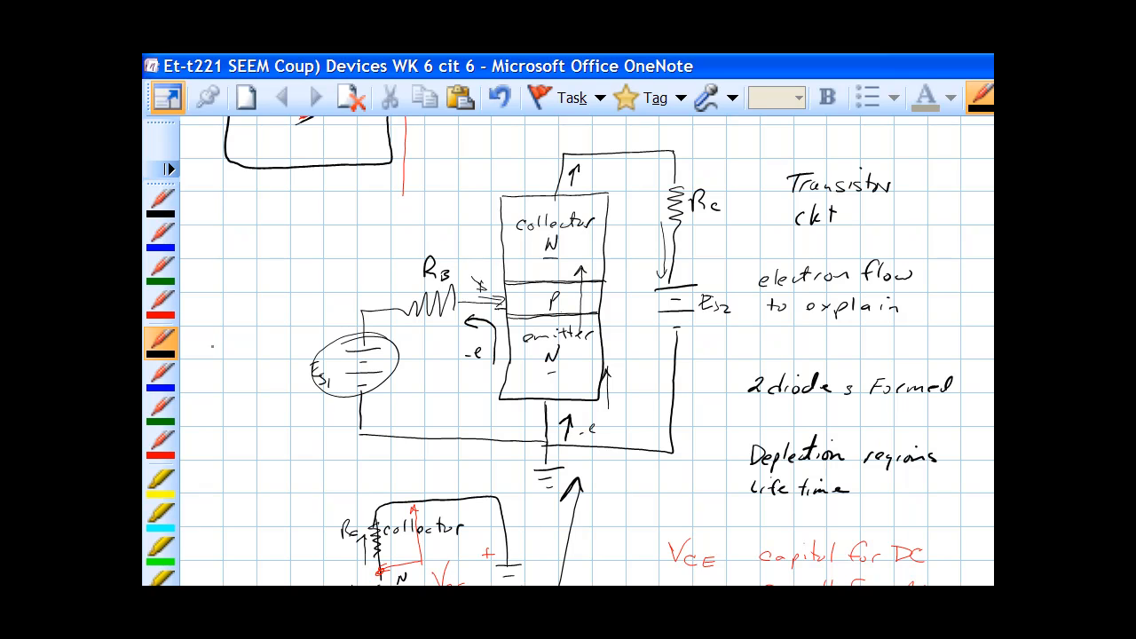
- Draw red current arrows beside the battery, toward the electron flow note, beside Rc and up the emitter lead
{"action": "left_click", "coordinate": [159, 302]}
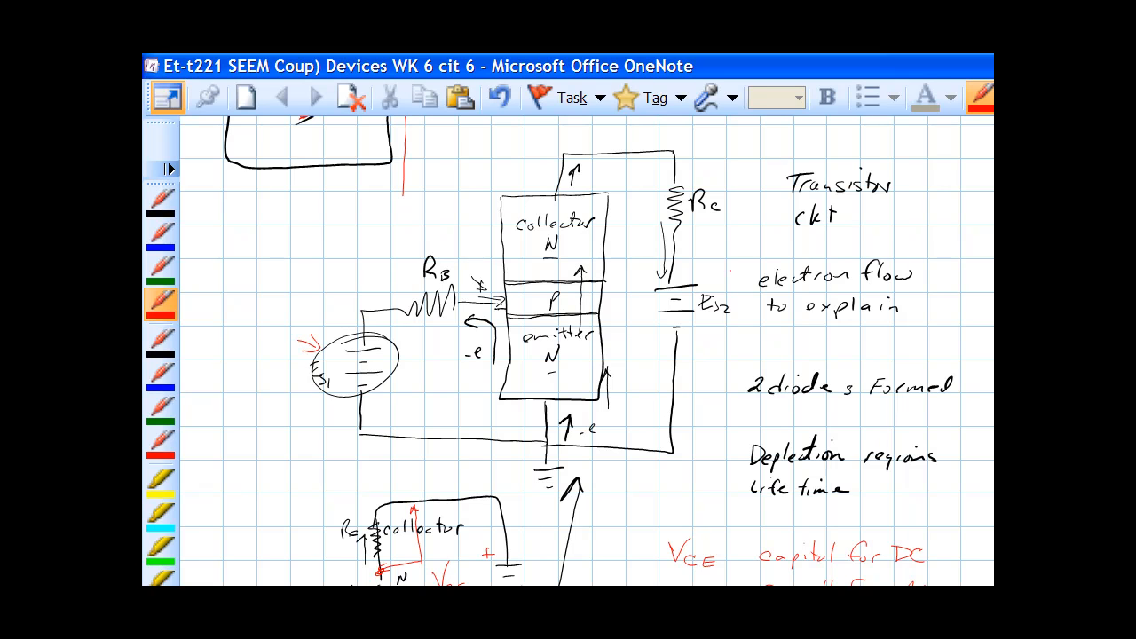
{"action": "left_click_drag", "start_coordinate": [741, 266], "coordinate": [719, 282]}
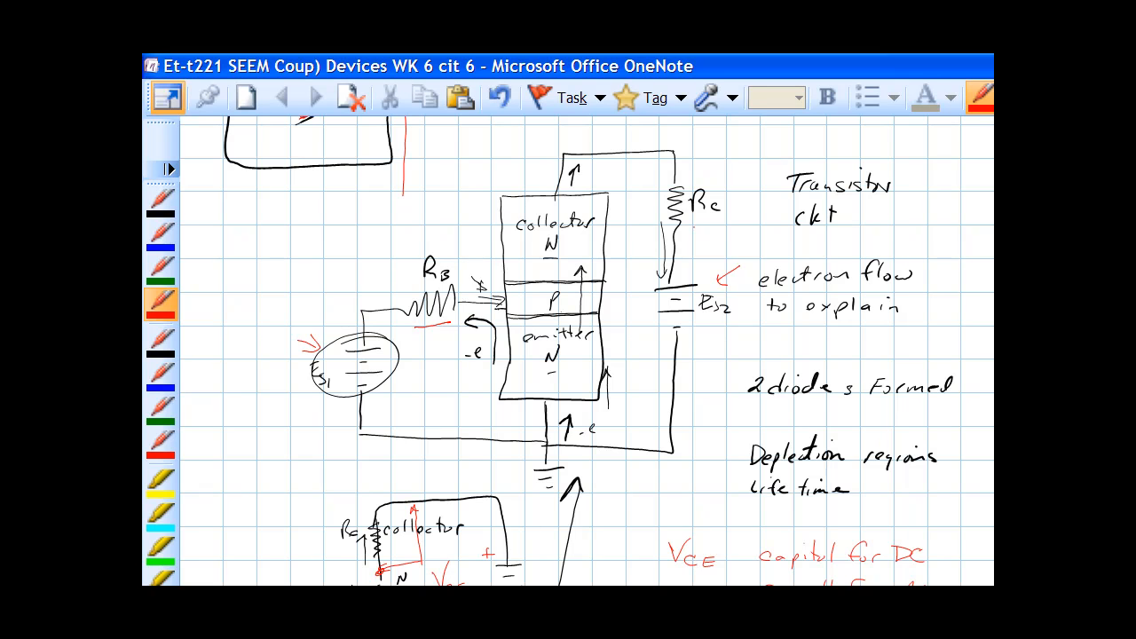
{"action": "left_click_drag", "start_coordinate": [696, 228], "coordinate": [728, 227]}
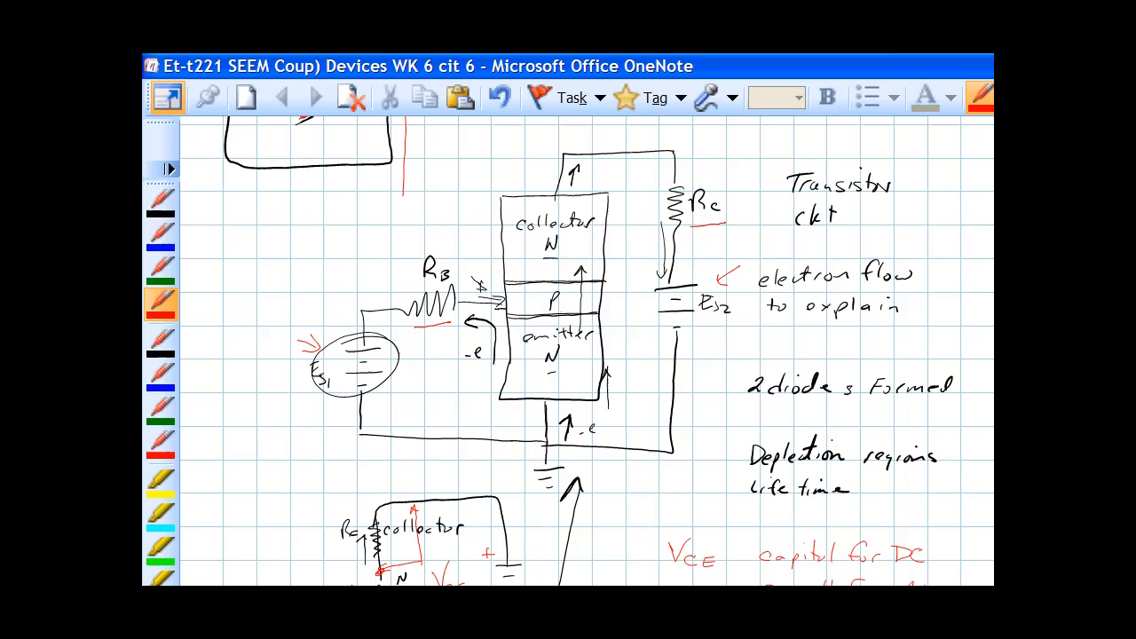
{"action": "left_click_drag", "start_coordinate": [613, 252], "coordinate": [610, 288]}
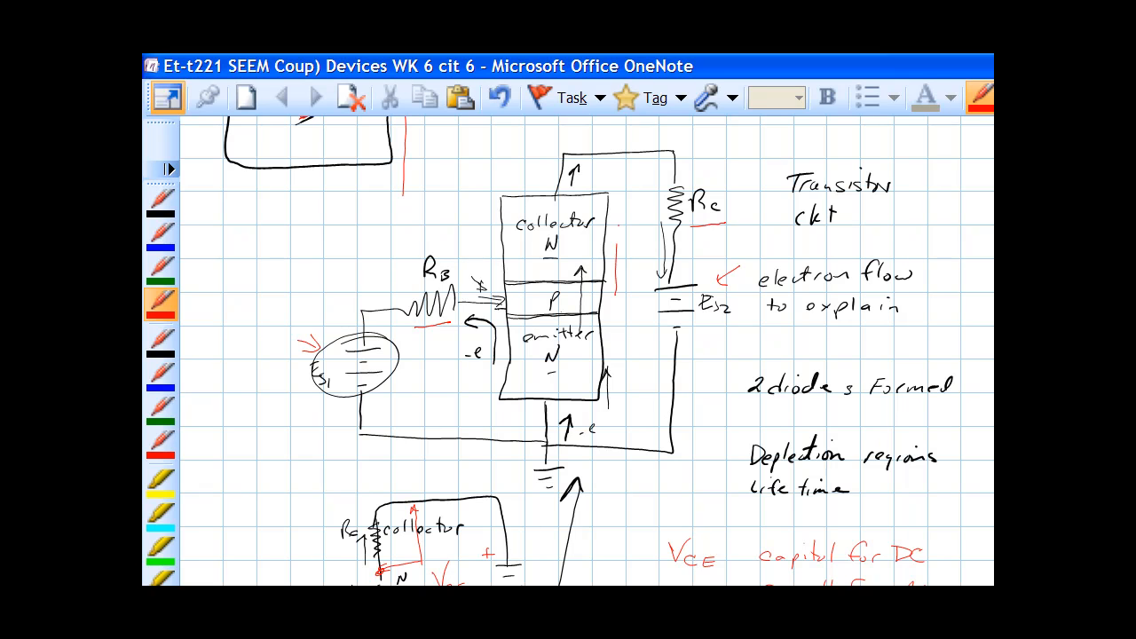
{"action": "left_click_drag", "start_coordinate": [630, 186], "coordinate": [654, 231]}
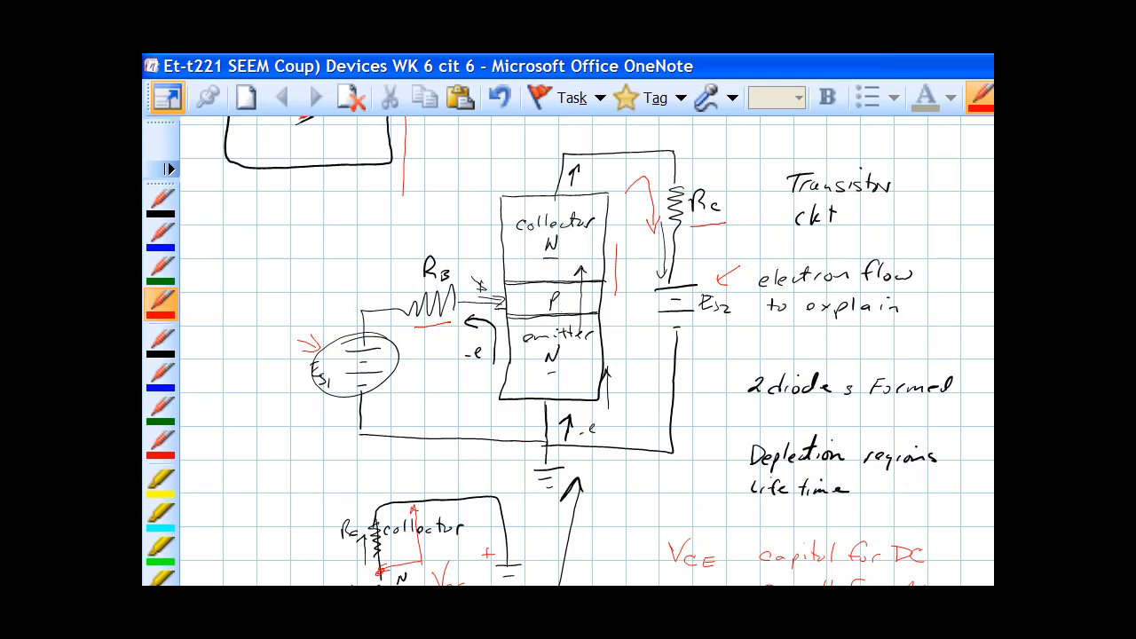
{"action": "left_click_drag", "start_coordinate": [529, 435], "coordinate": [529, 408]}
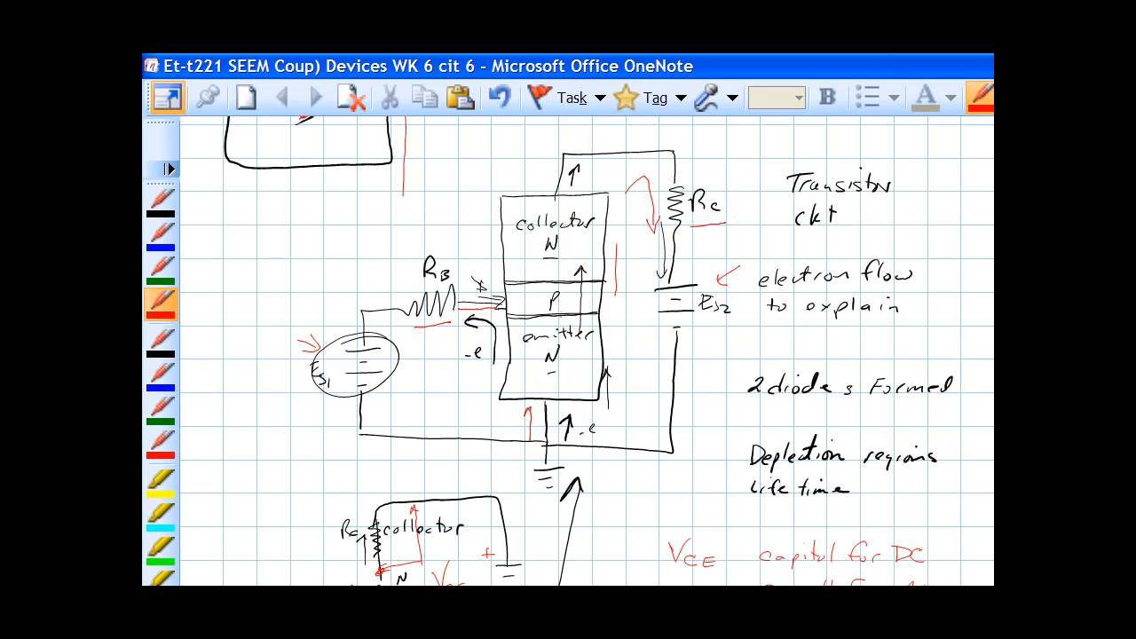
- Scroll the page to review the junction sketch and the circuit's transistor block
{"action": "scroll", "scroll_direction": "down", "scroll_amount": 3}
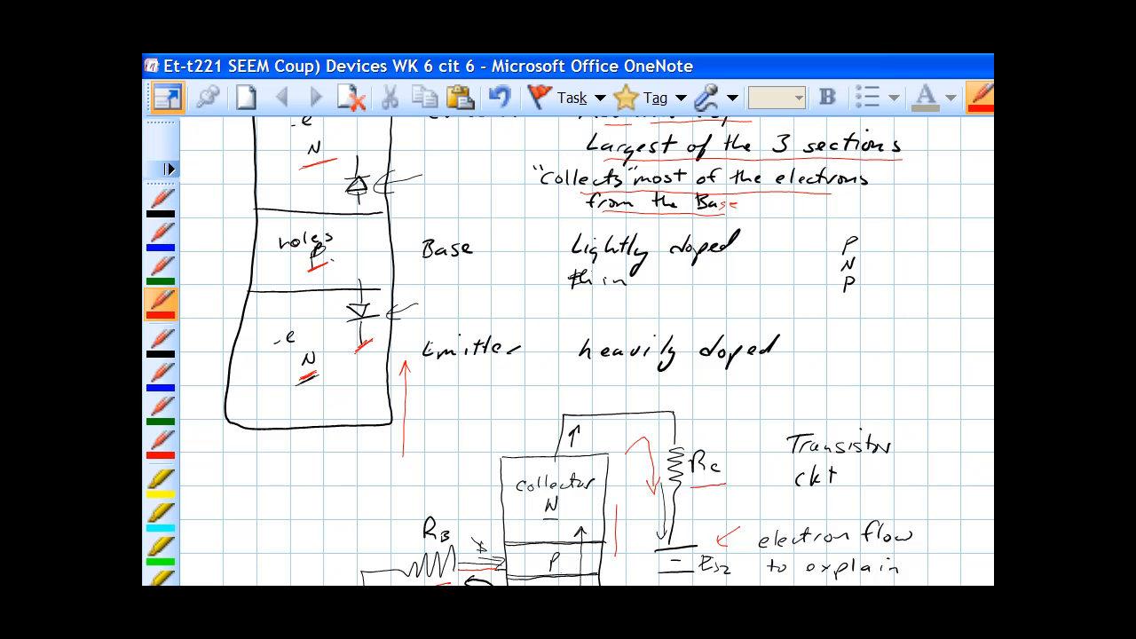
{"action": "scroll", "scroll_direction": "down", "scroll_amount": 3}
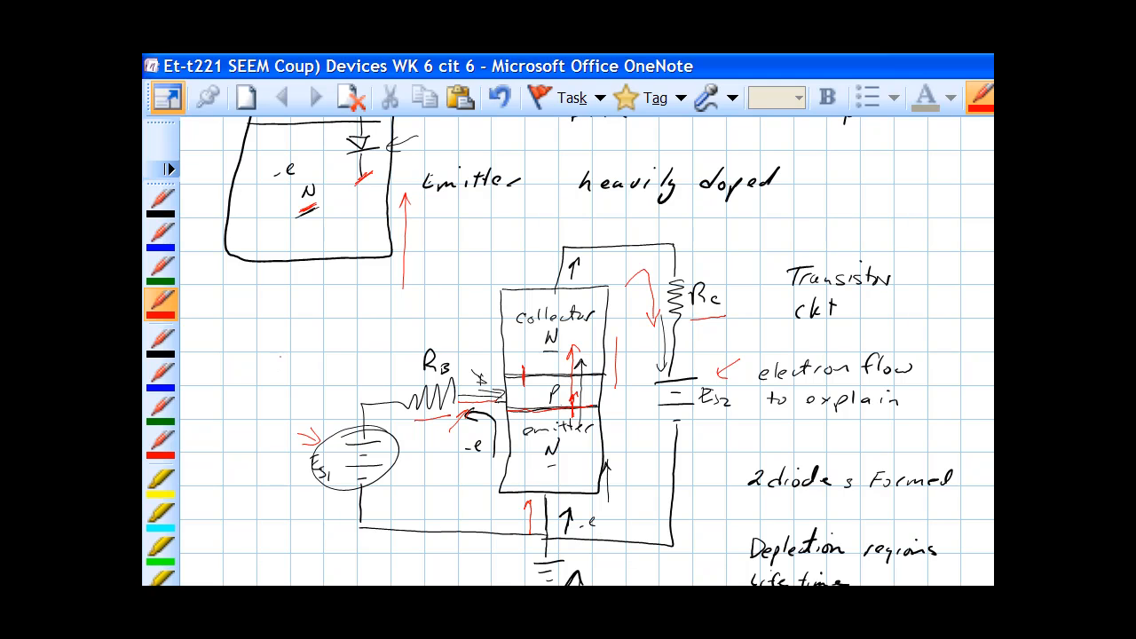
- Sketch two stacked red diode symbols left of the base circuit beside Rb
{"action": "left_click_drag", "start_coordinate": [285, 317], "coordinate": [284, 355]}
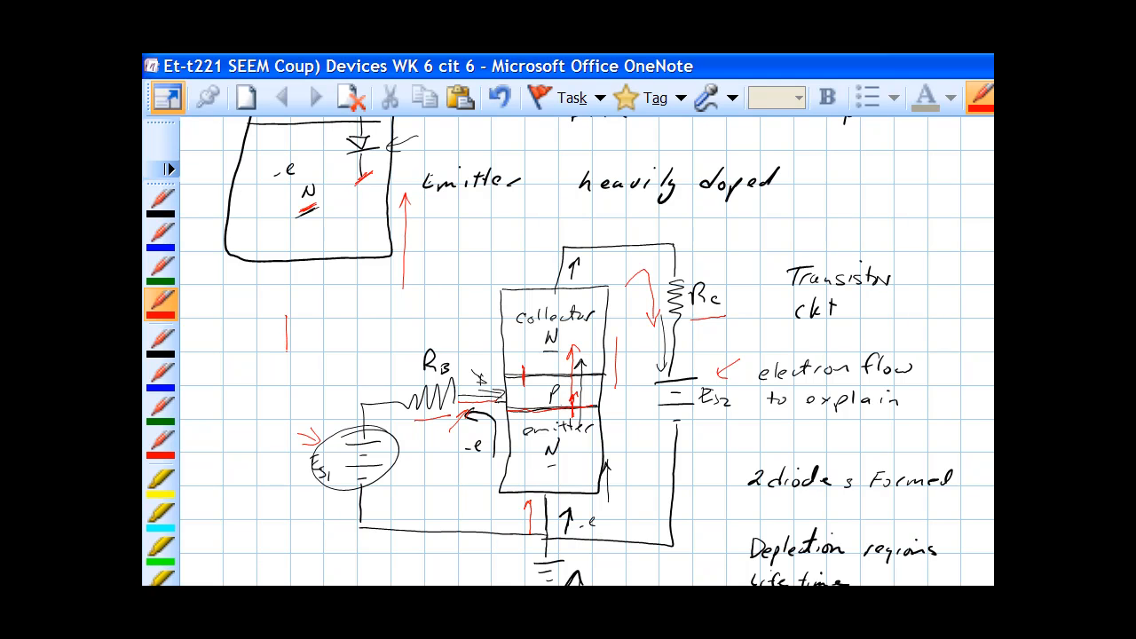
{"action": "left_click_drag", "start_coordinate": [284, 328], "coordinate": [284, 364]}
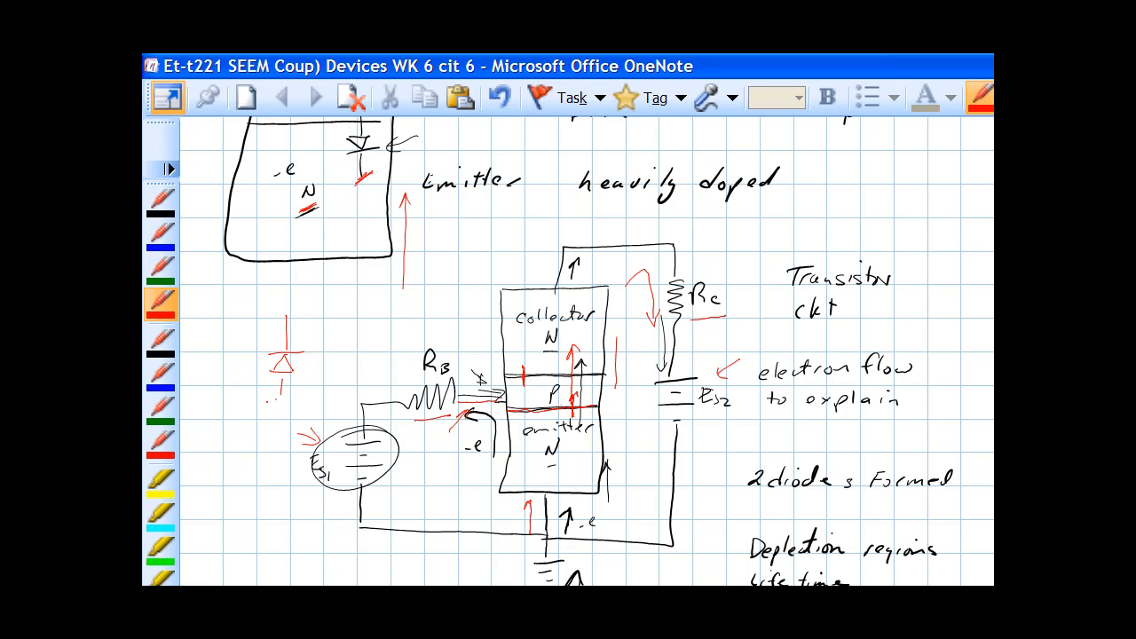
{"action": "left_click_drag", "start_coordinate": [284, 394], "coordinate": [284, 422]}
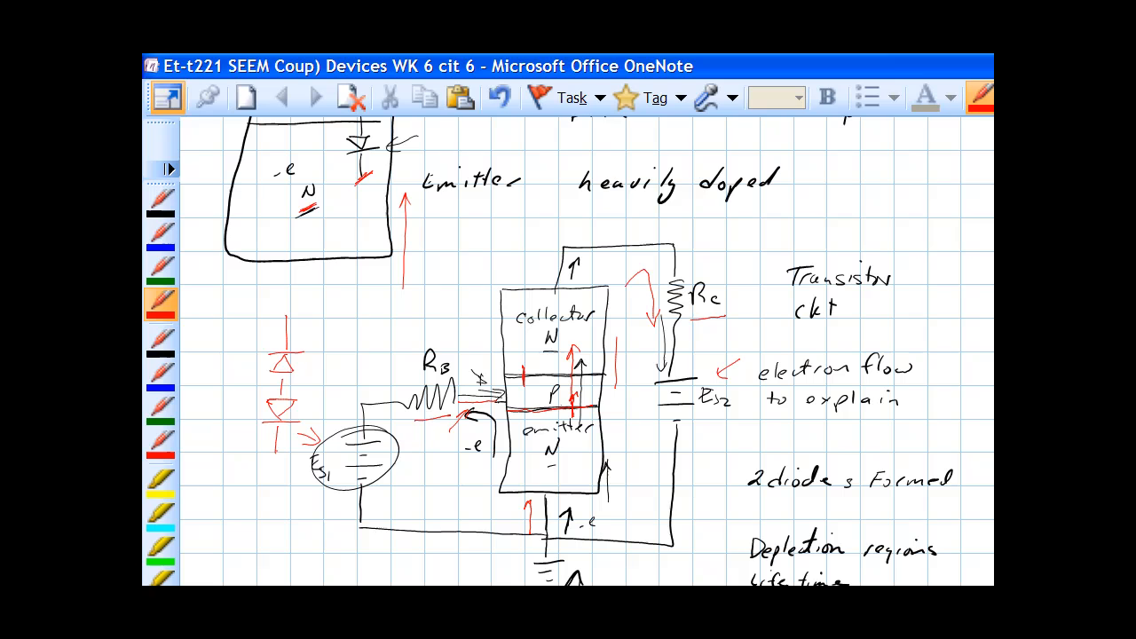
{"action": "scroll", "scroll_direction": "down", "scroll_amount": 3}
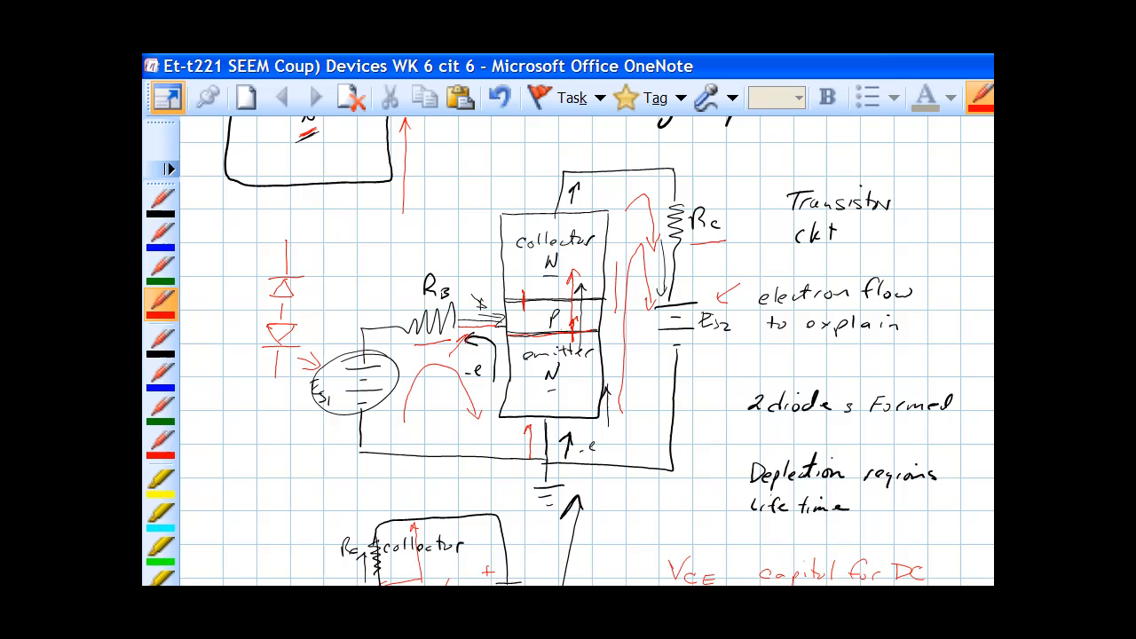
- Scroll down past the NPN sketch to the transistor with circled P-N-P regions and current labels
{"action": "scroll", "scroll_direction": "down", "scroll_amount": 3}
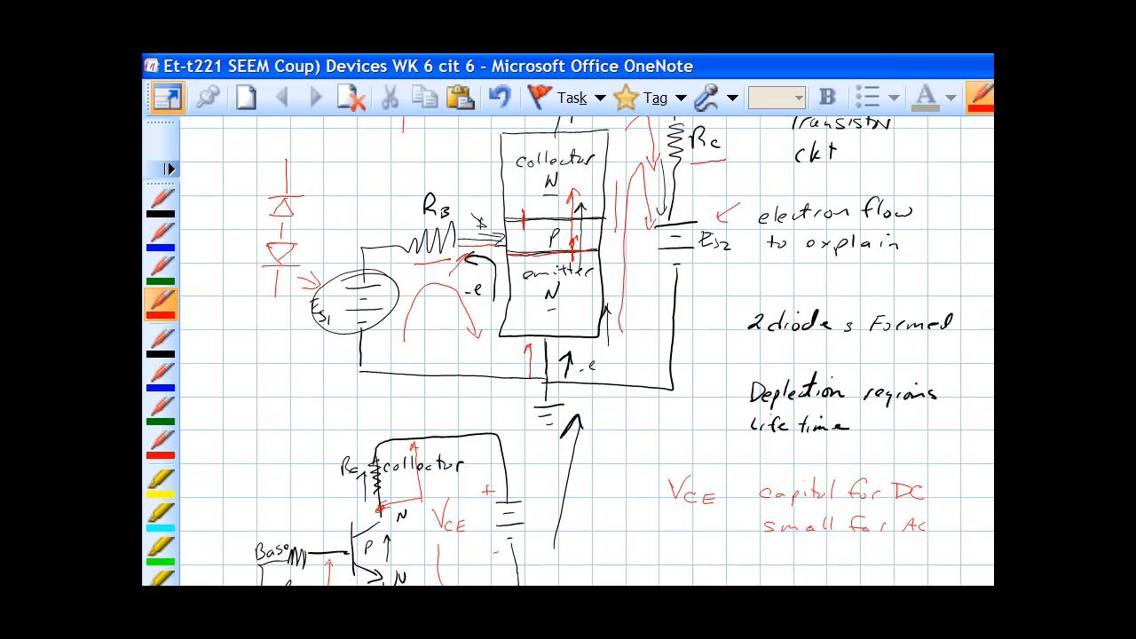
{"action": "scroll", "scroll_direction": "down", "scroll_amount": 3}
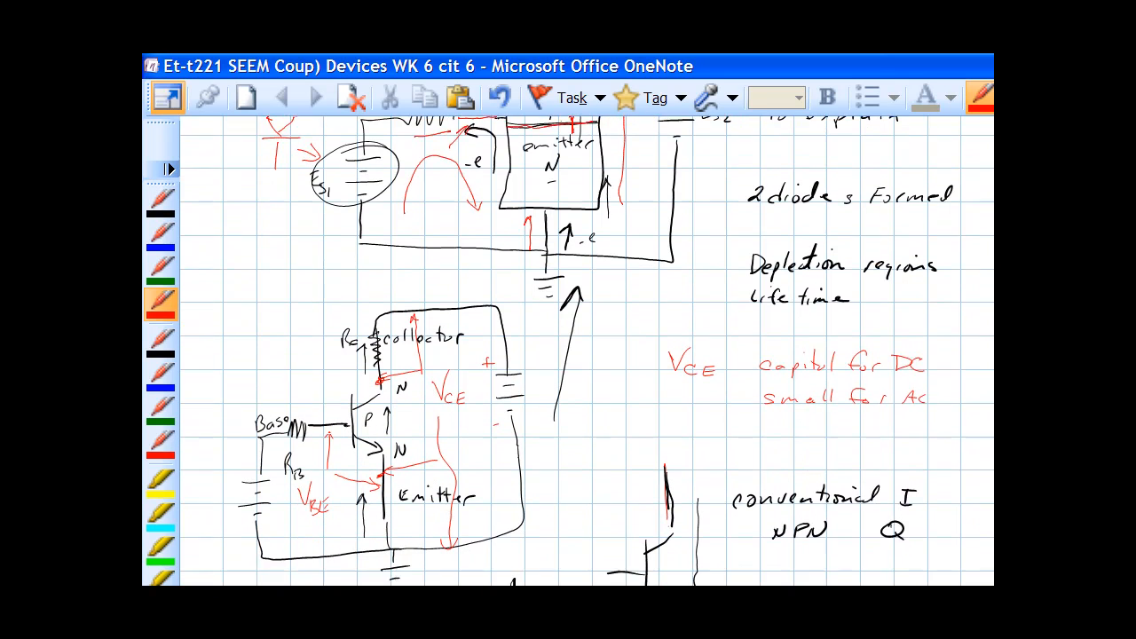
{"action": "scroll", "scroll_direction": "down", "scroll_amount": 3}
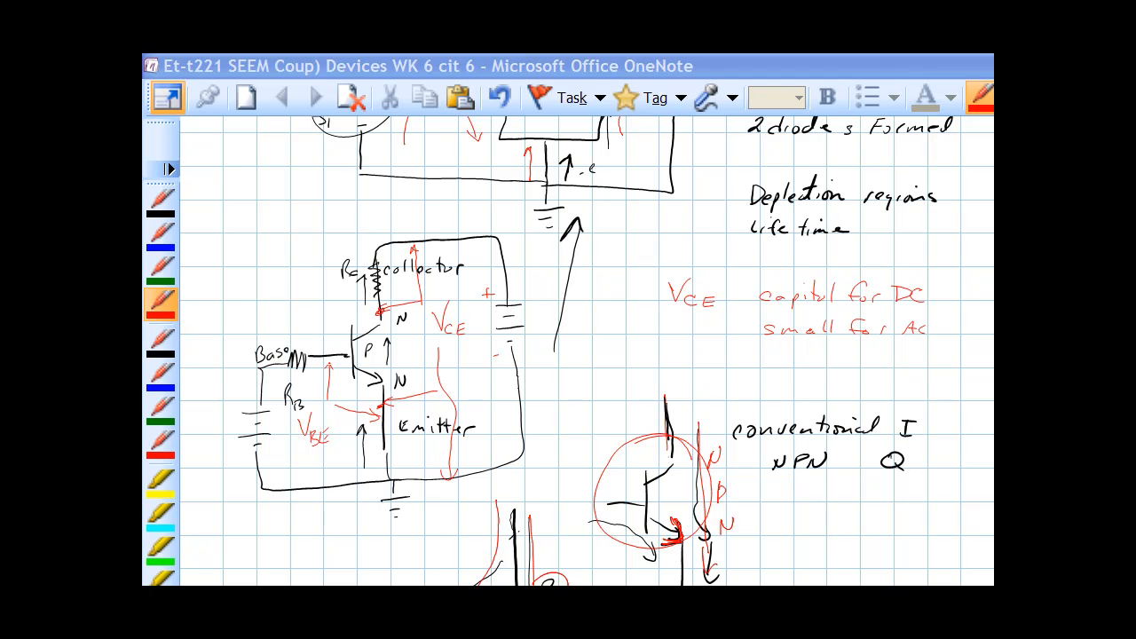
{"action": "scroll", "scroll_direction": "down", "scroll_amount": 3}
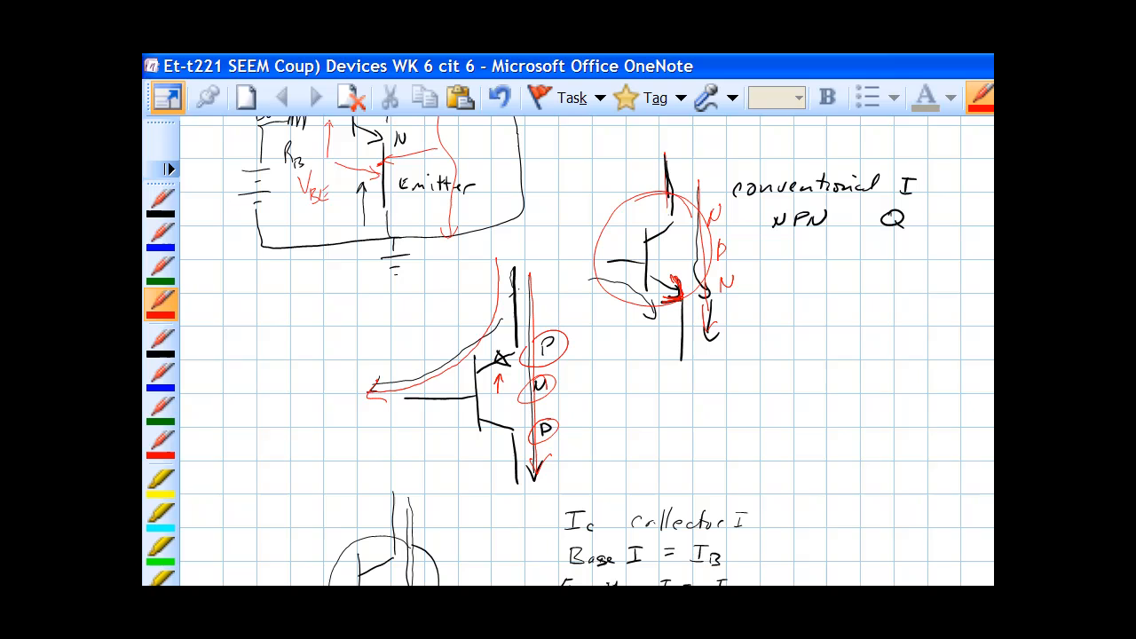
- Scroll through the IE = IC + IB relations and the beta DC = IC/IB definition
{"action": "scroll", "scroll_direction": "down", "scroll_amount": 3}
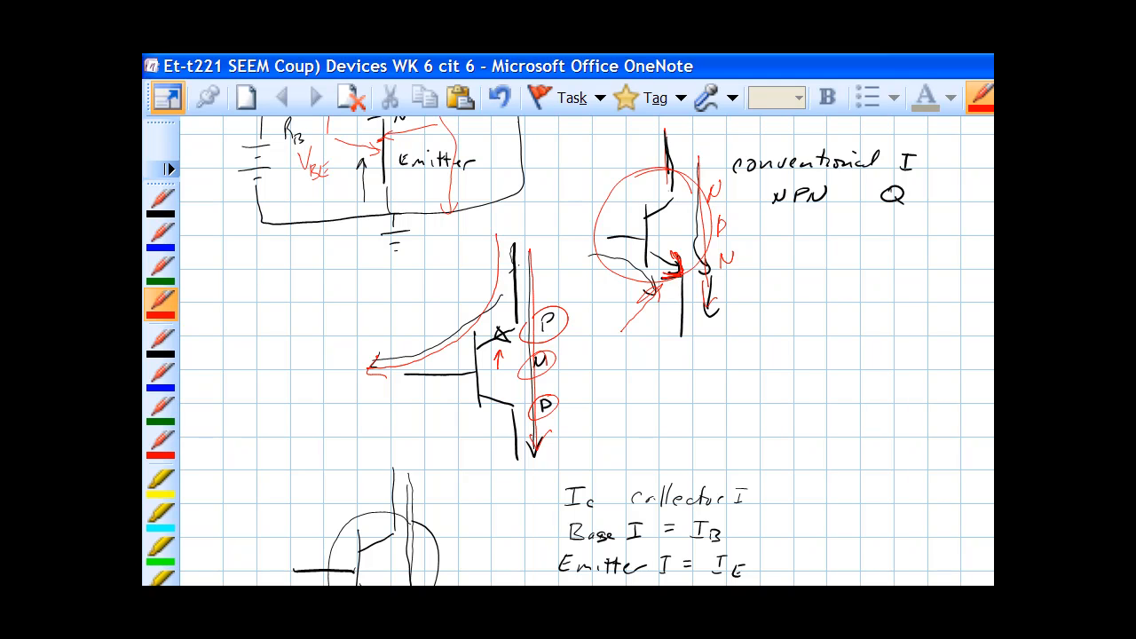
{"action": "scroll", "scroll_direction": "down", "scroll_amount": 3}
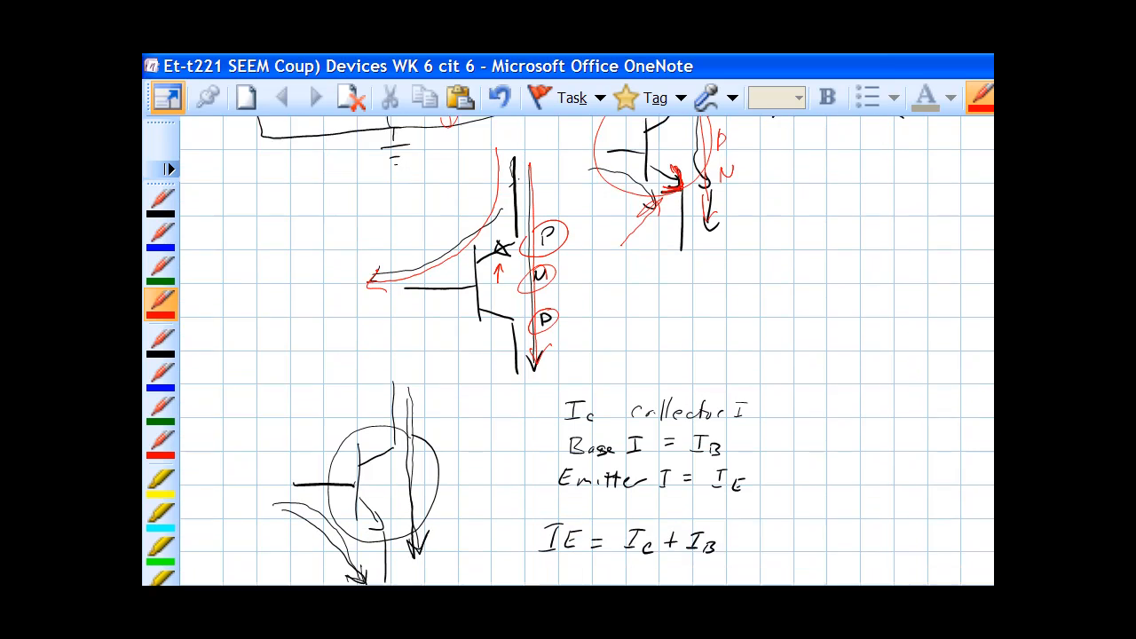
{"action": "scroll", "scroll_direction": "down", "scroll_amount": 3}
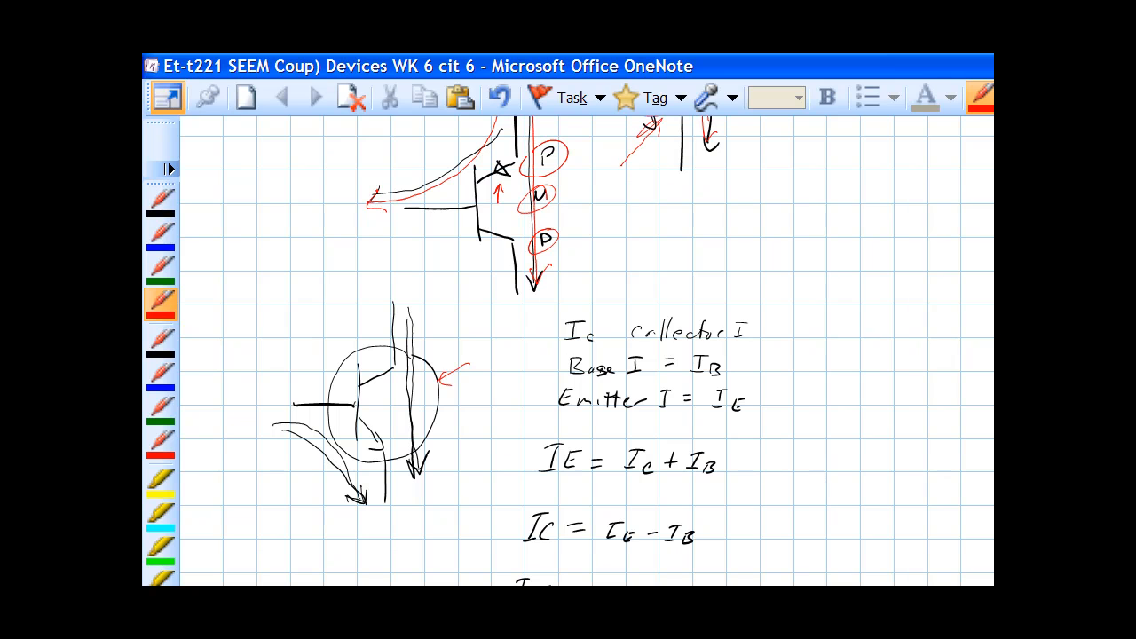
{"action": "scroll", "scroll_direction": "down", "scroll_amount": 3}
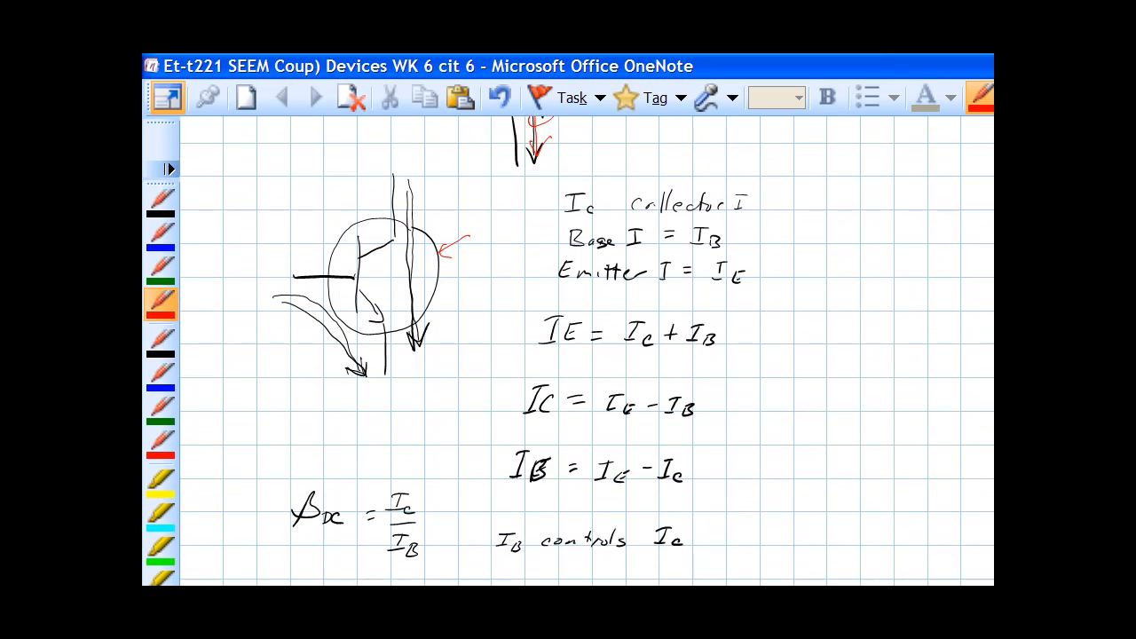
- Underline the collector current label in red, trace the current path and label the transistor regions
{"action": "scroll", "scroll_direction": "down", "scroll_amount": 3}
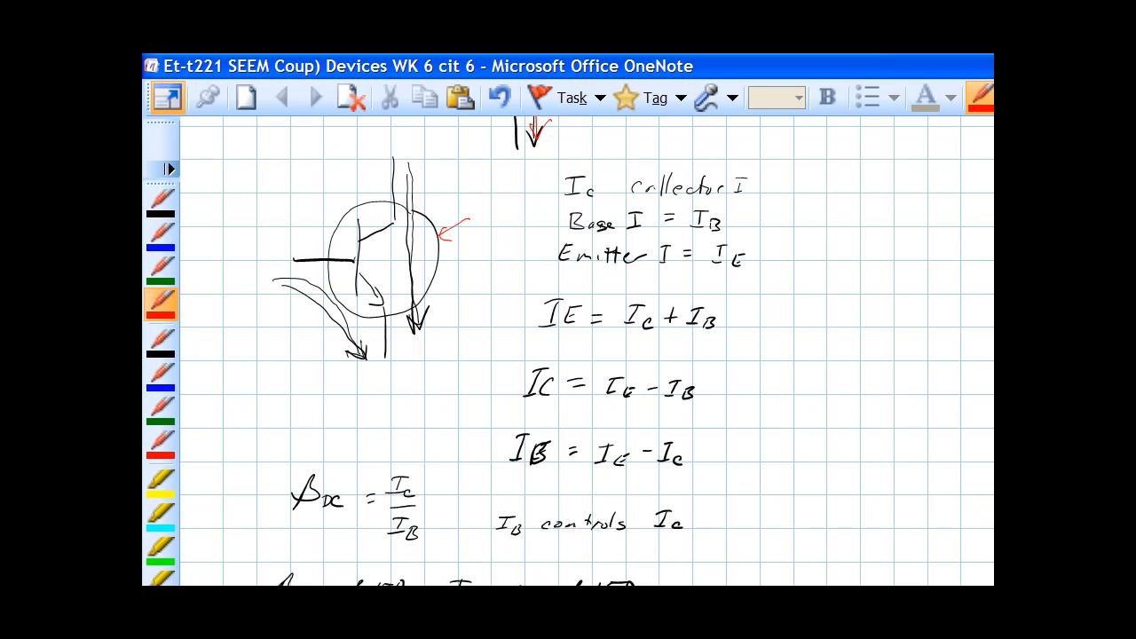
{"action": "left_click_drag", "start_coordinate": [568, 202], "coordinate": [673, 199]}
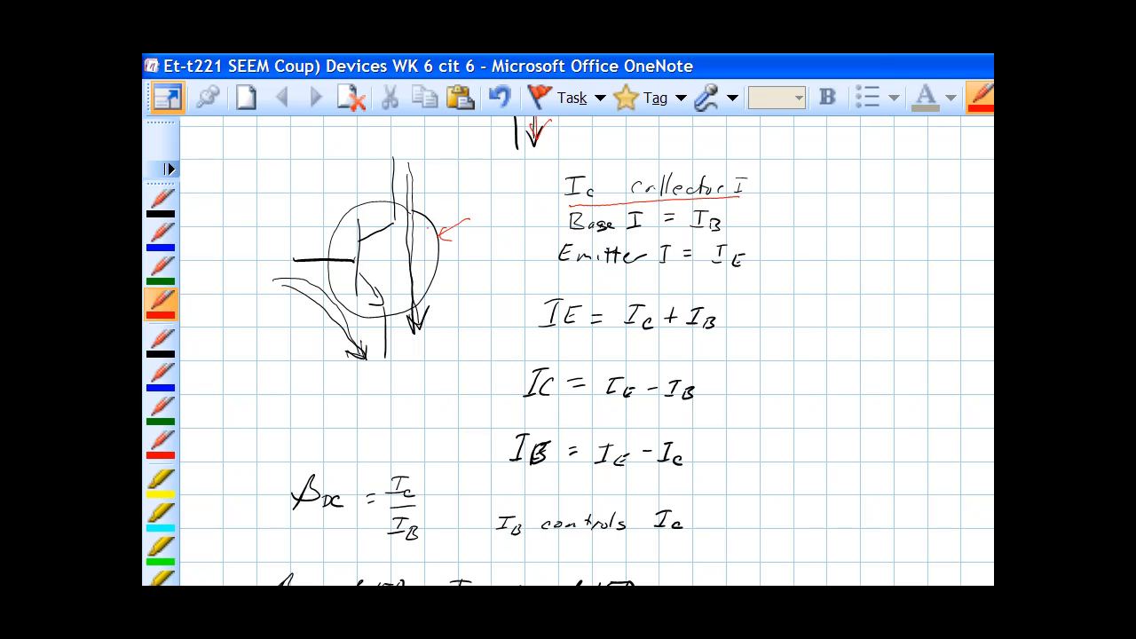
{"action": "left_click_drag", "start_coordinate": [408, 192], "coordinate": [417, 341]}
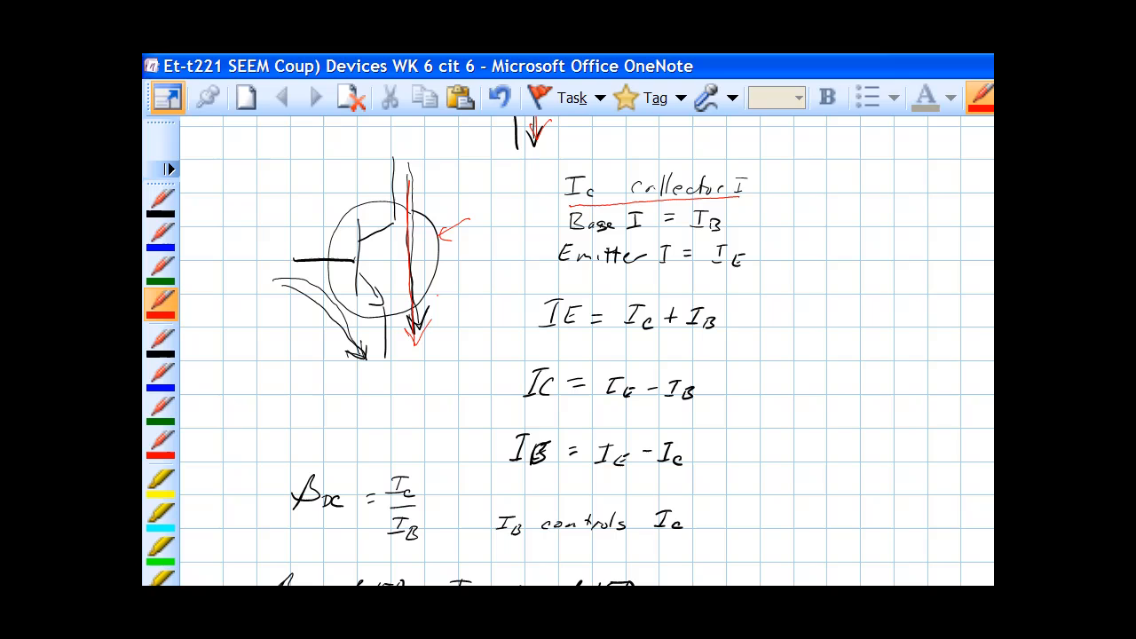
{"action": "left_click_drag", "start_coordinate": [270, 293], "coordinate": [341, 302]}
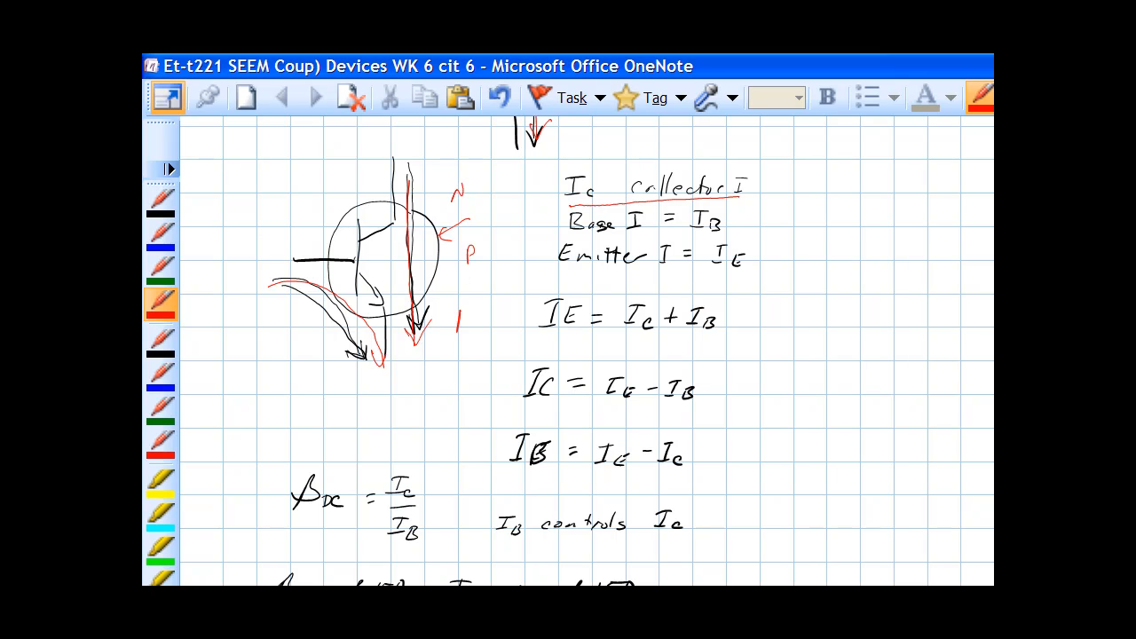
{"action": "left_click", "coordinate": [462, 316]}
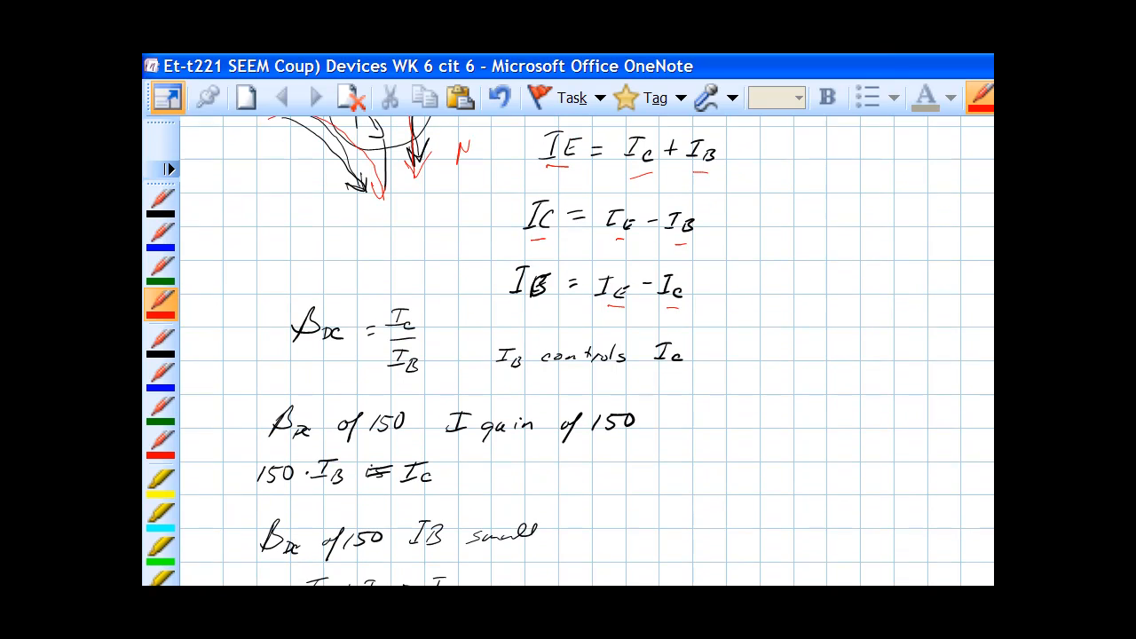
- Underline the I gain of 150 note in red and write the example: 1 mA base IB gives 150 mA IC
{"action": "scroll", "scroll_direction": "down", "scroll_amount": 3}
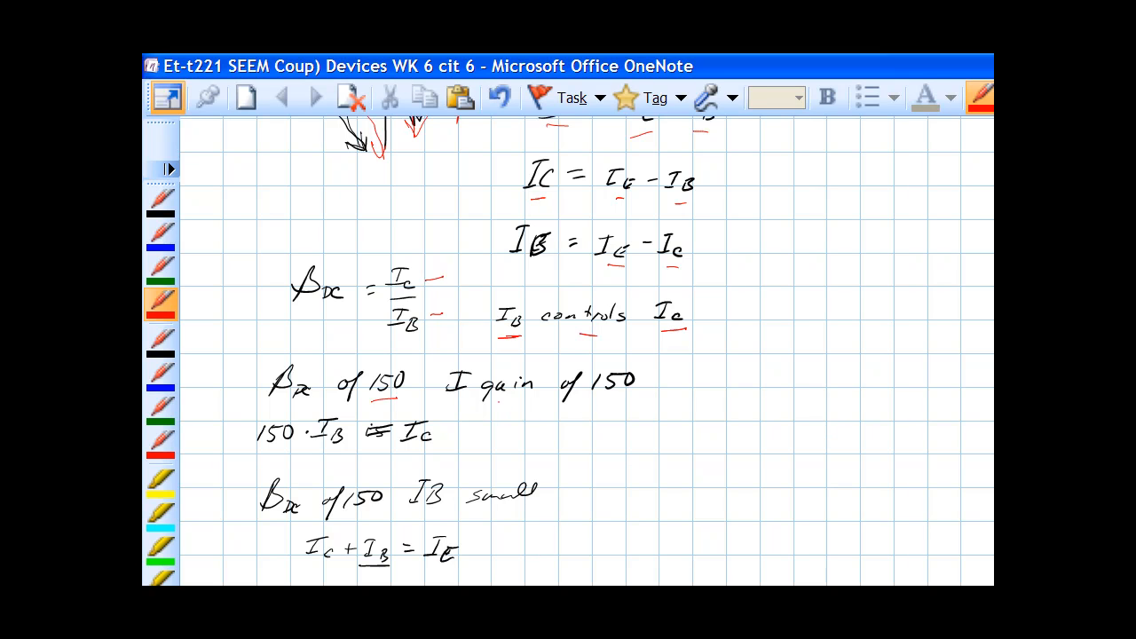
{"action": "left_click_drag", "start_coordinate": [480, 407], "coordinate": [642, 392]}
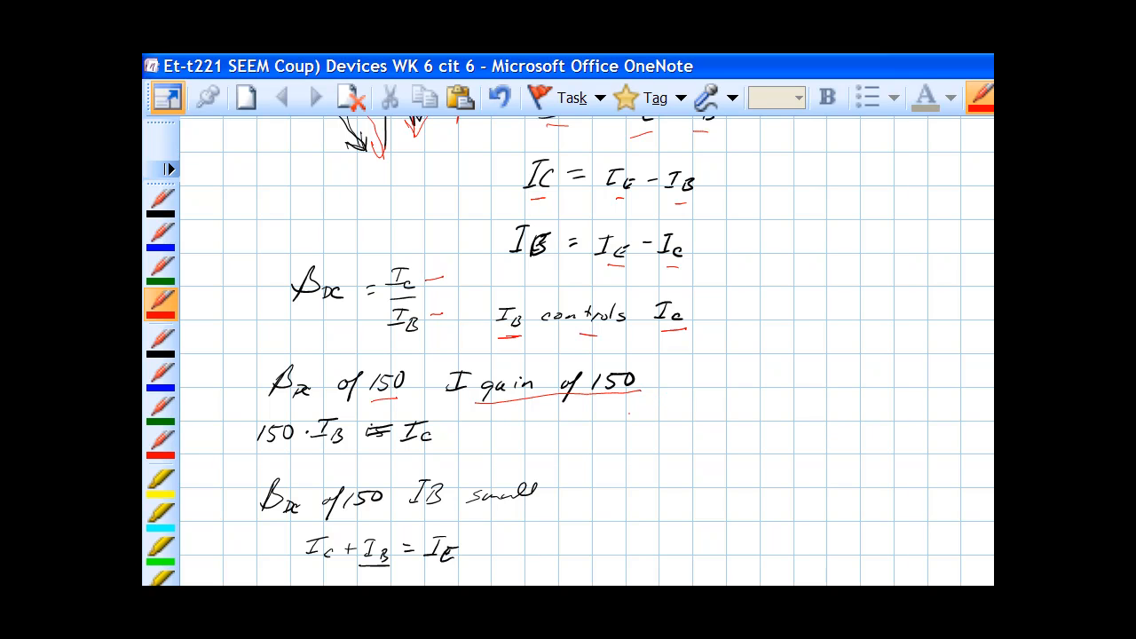
{"action": "left_click_drag", "start_coordinate": [612, 431], "coordinate": [657, 417]}
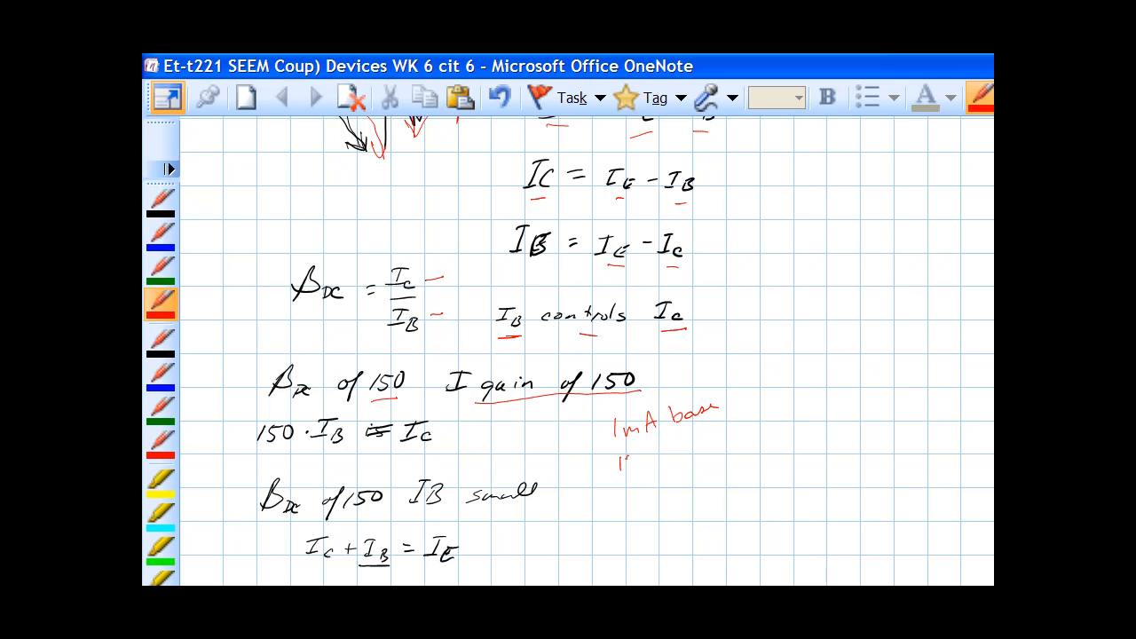
{"action": "type", "text": "150 mA"}
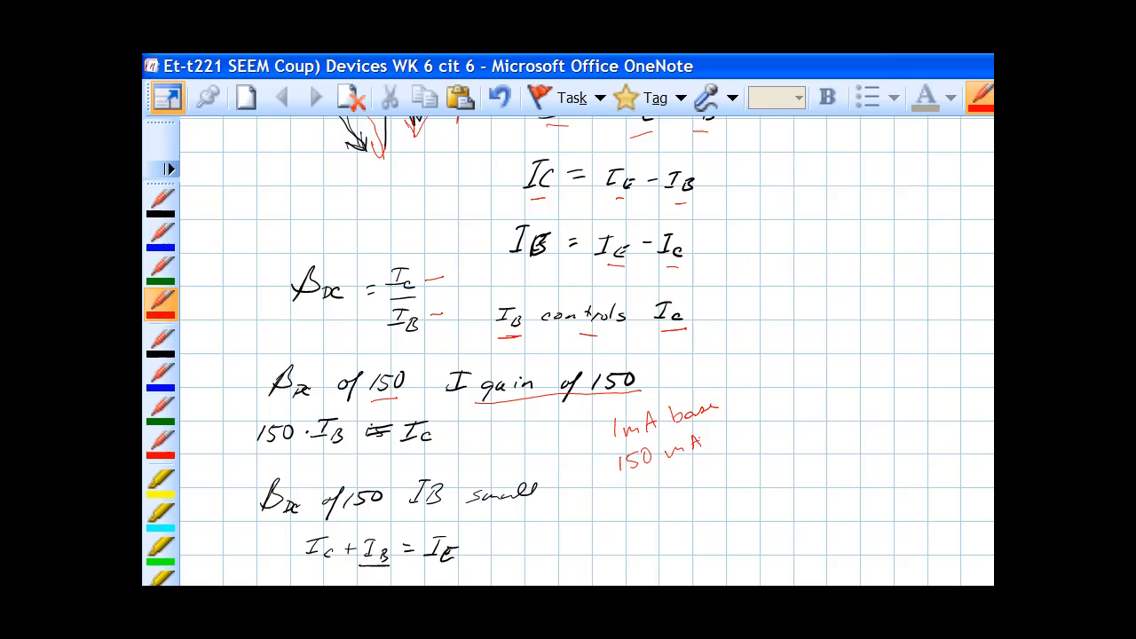
{"action": "type", "text": "Ie."}
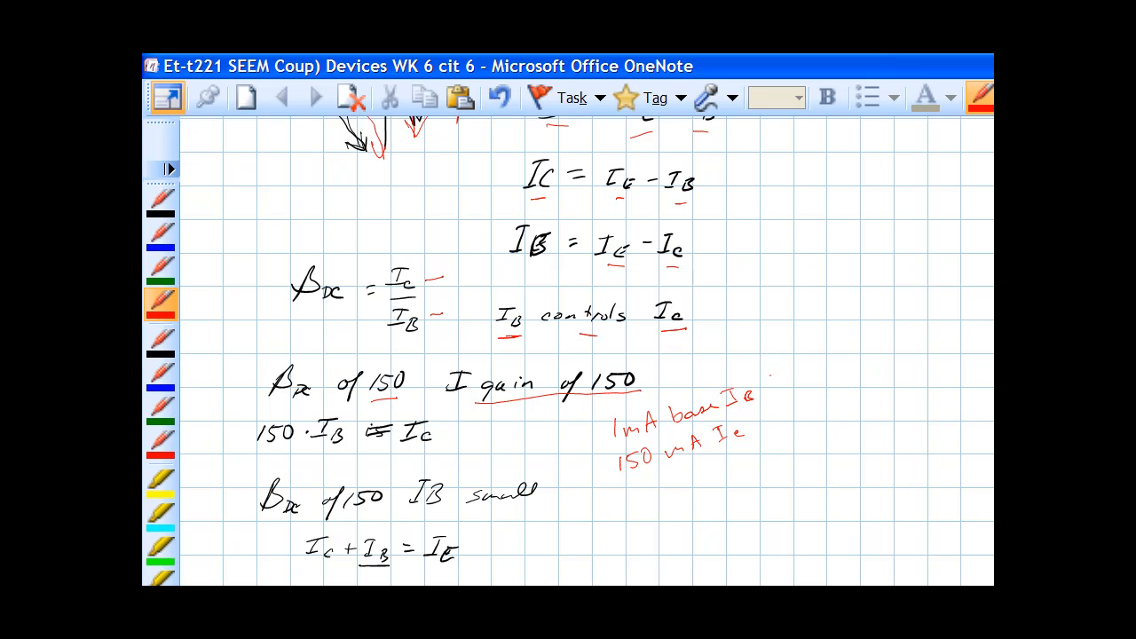
- Scroll to the alpha DC notes and underline the beta DC = 30 condition in red
{"action": "scroll", "scroll_direction": "down", "scroll_amount": 3}
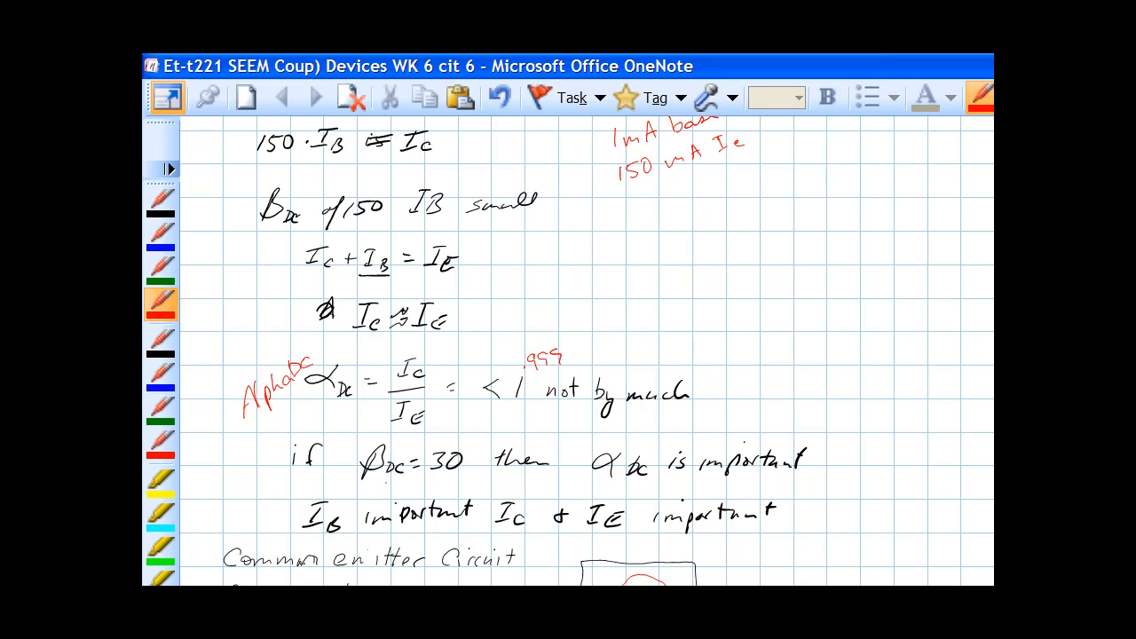
{"action": "left_click_drag", "start_coordinate": [370, 483], "coordinate": [458, 472]}
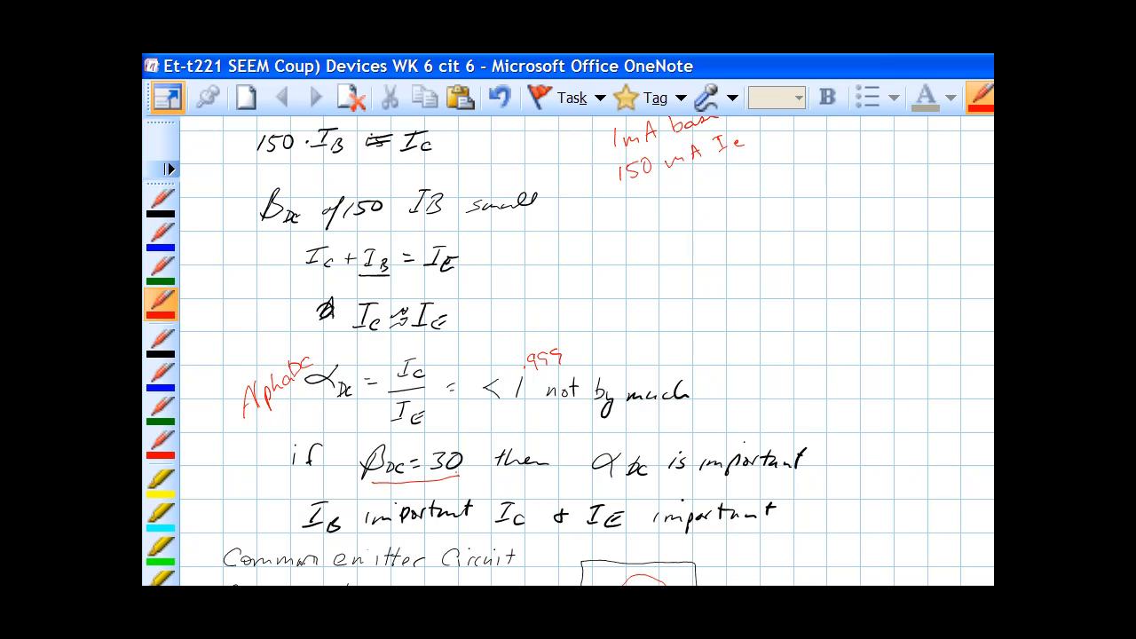